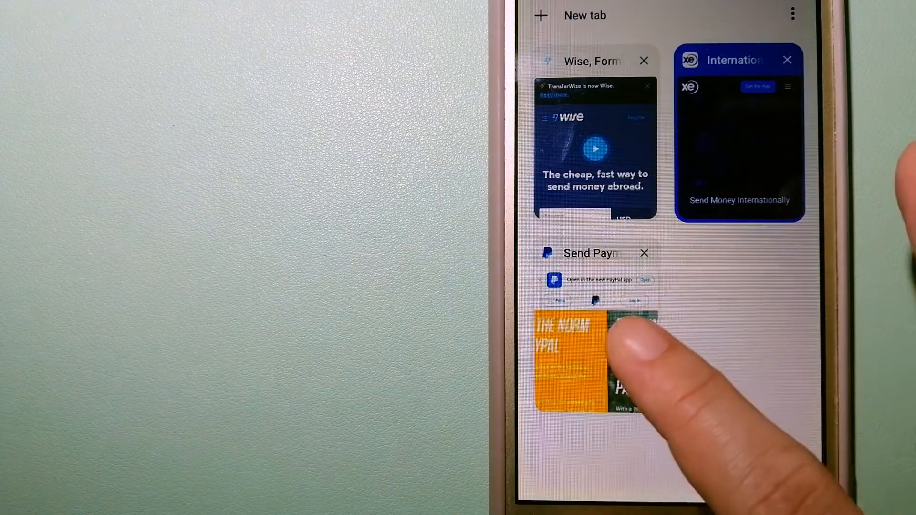
Bring up the PayPal 'Send Payments' tab from the tab switcher, showing its business homepage
{"action": "left_click", "coordinate": [570, 359]}
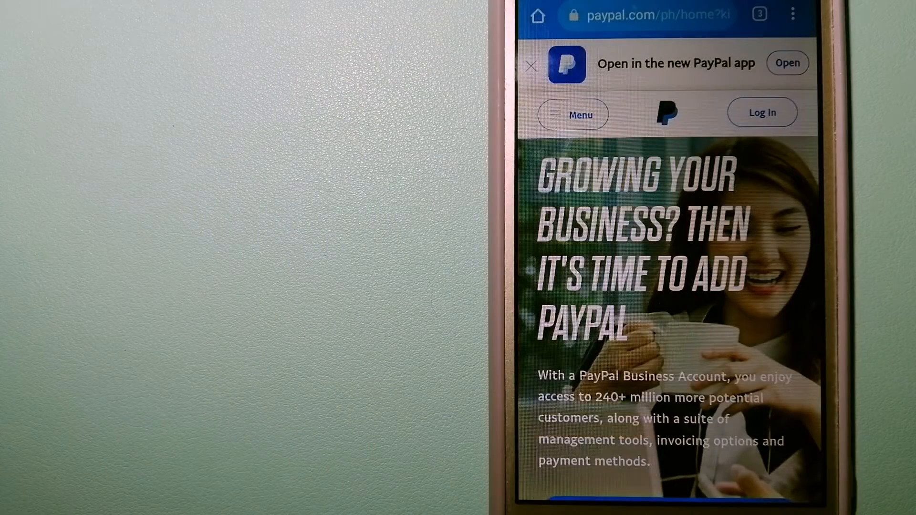